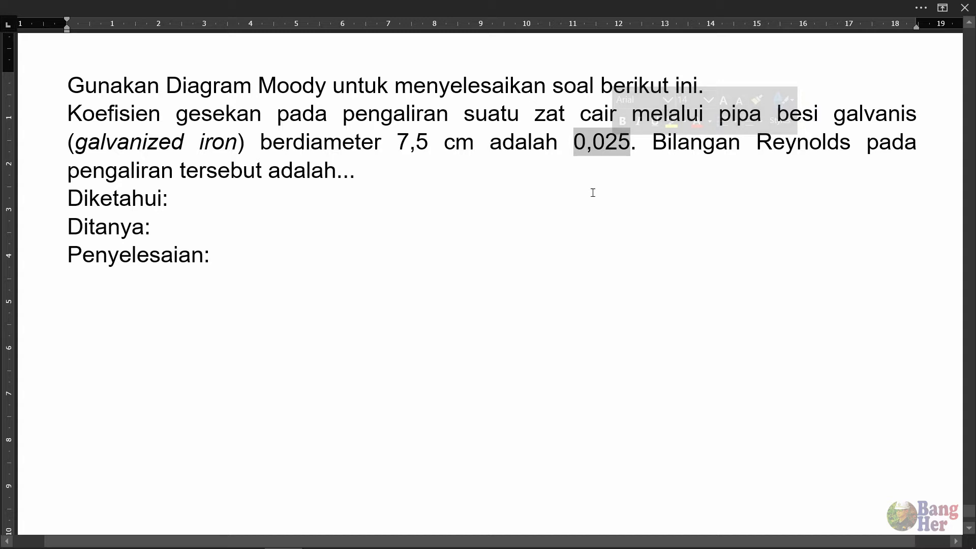
Type the diameter conversion D = 7,5cm = 0,075m = 75mm under Diketahui.
type("D = 7,5cm =")
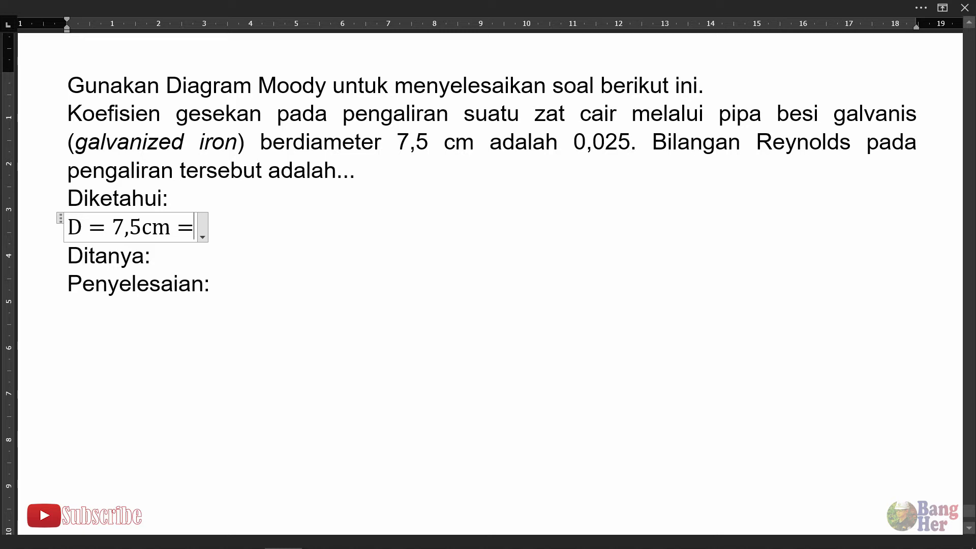
type("0,075m =")
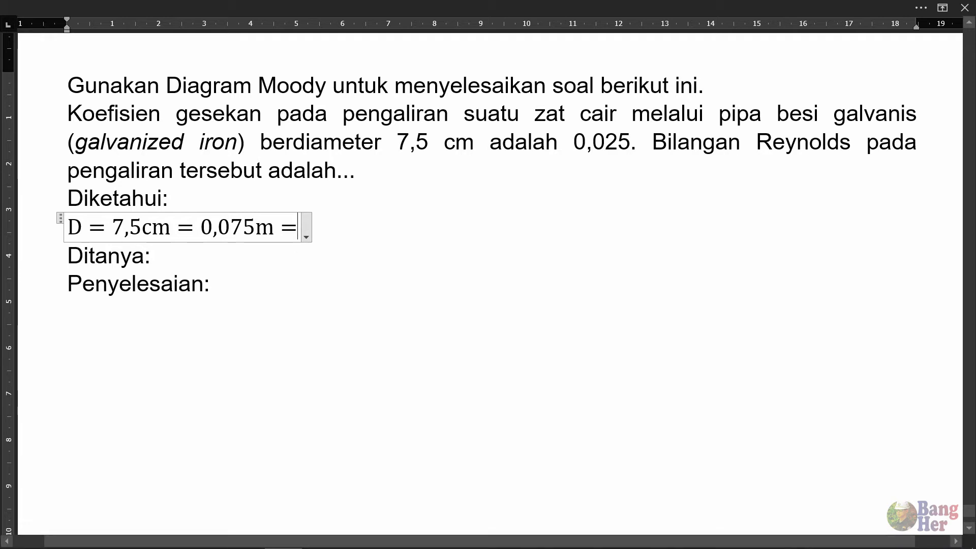
type("75")
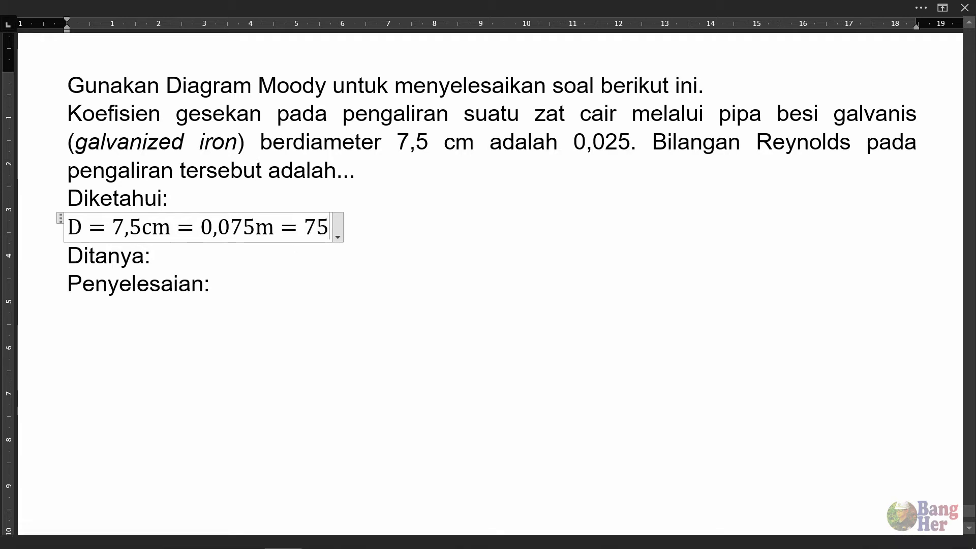
type("mm")
type("ε/D = 0,15mm/")
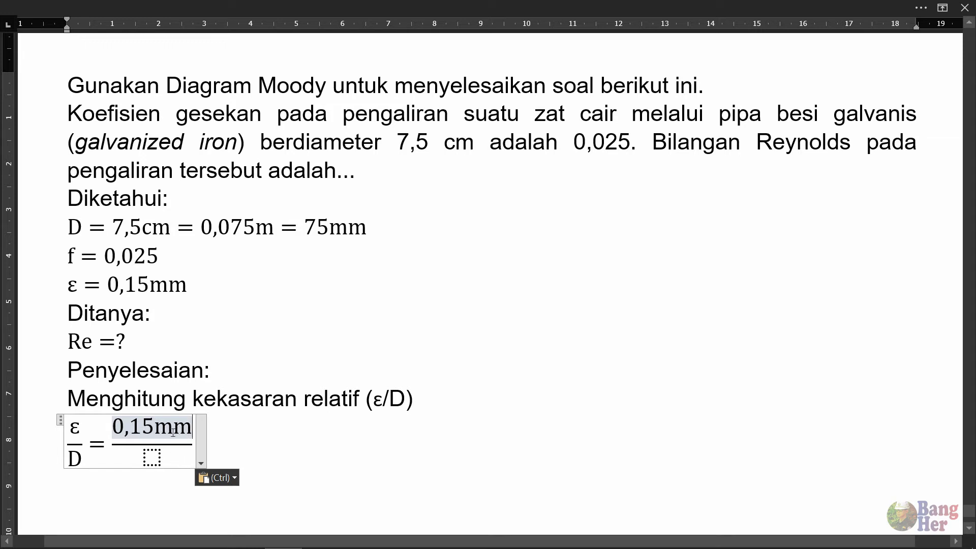
Select the 0,15mm roughness value in the ε/D = 0,15mm / 75mm fraction.
triple_click(216, 226)
type("75mm = 0,002")
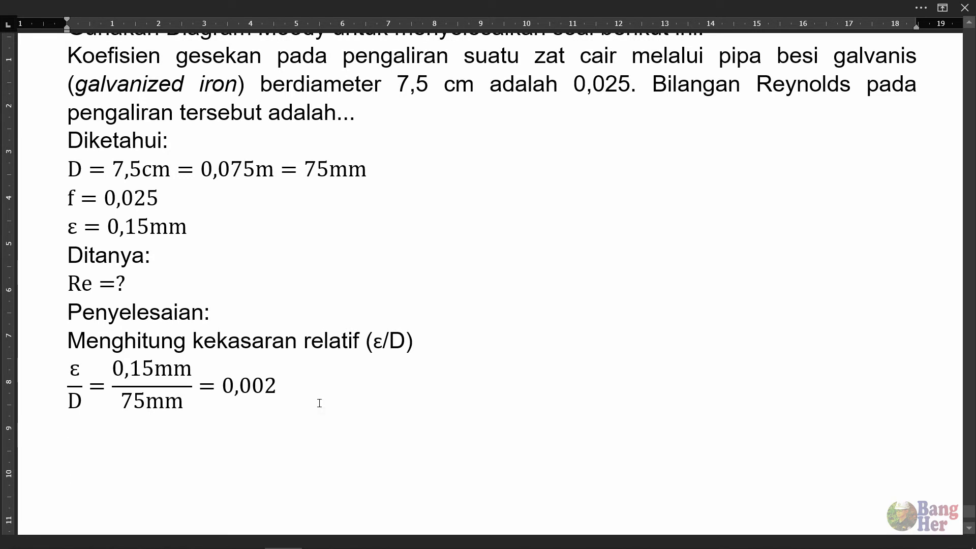
Add the heading 'Mencari Bilangan Reynolds (Re)' below the 0,002 relative roughness result.
type("Mencari Bilangan Reynolds (Re)")
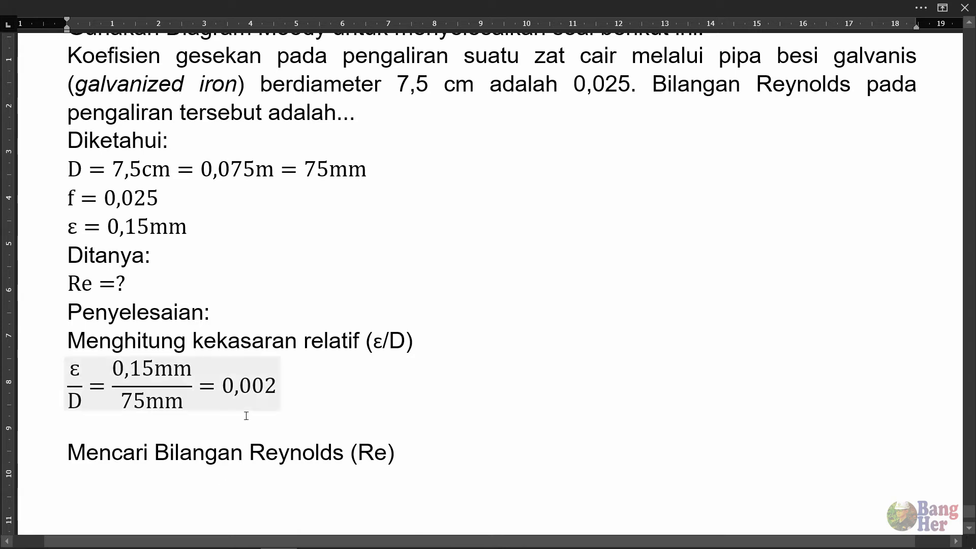
left_click(311, 397)
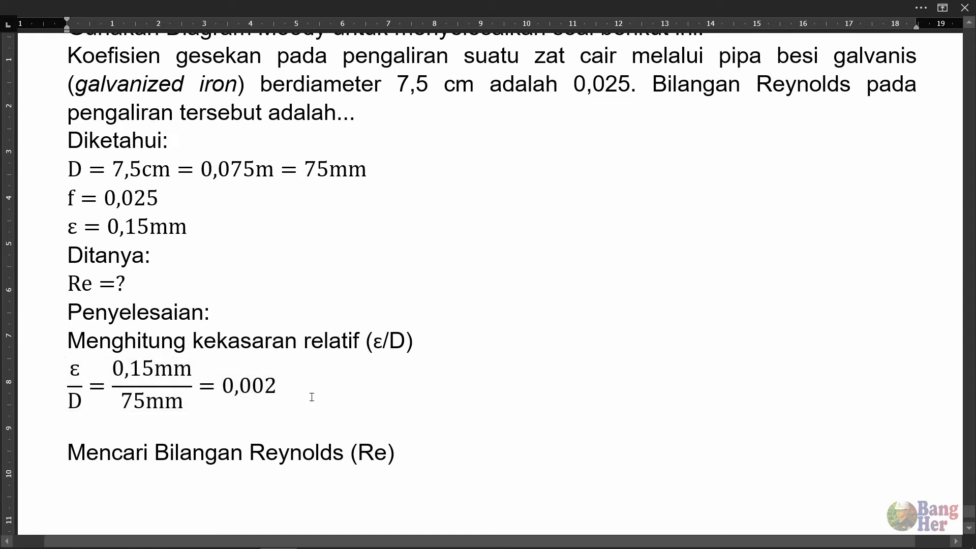
mouse_move(405, 392)
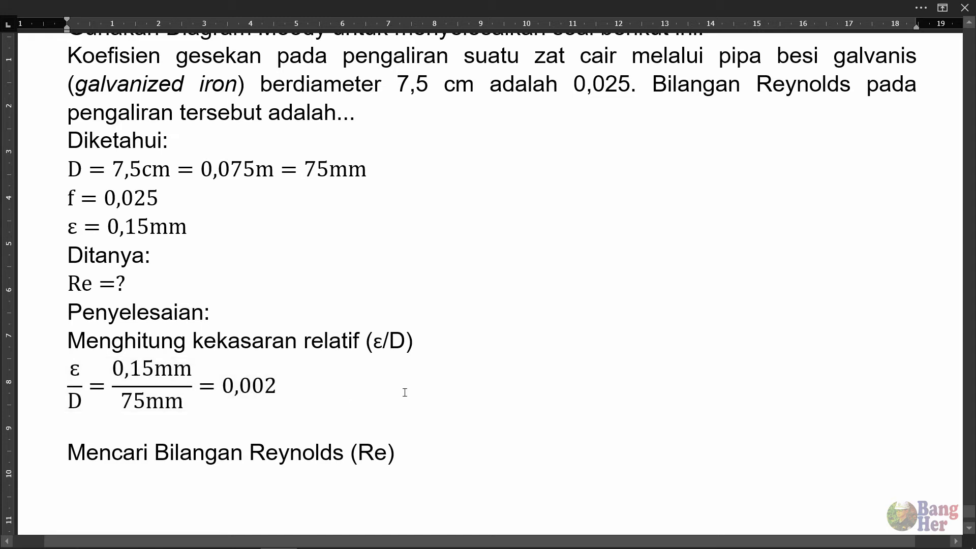
double_click(171, 384)
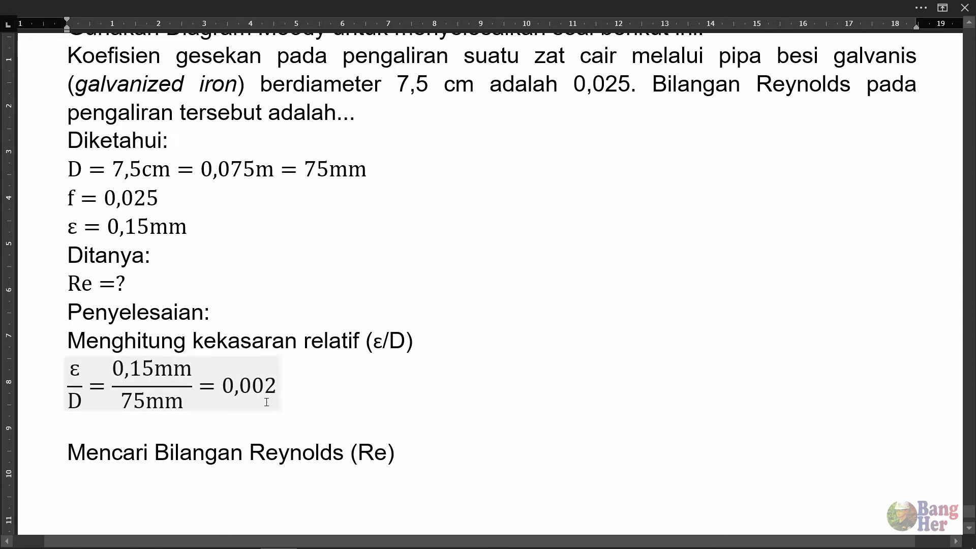